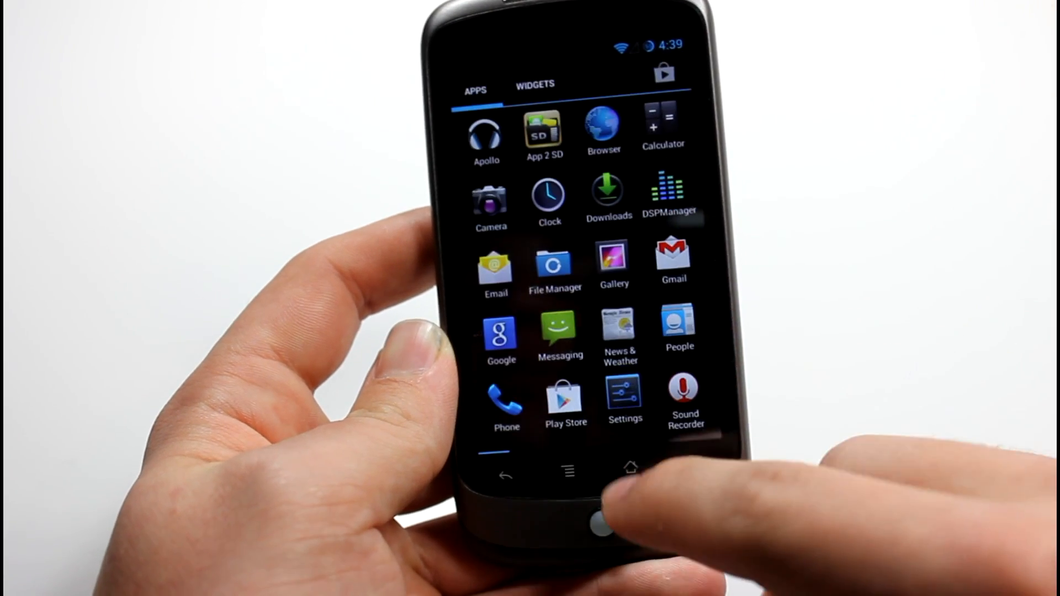
- Launch Settings from the app drawer, landing on the Device section
{"action": "left_click", "coordinate": [628, 467]}
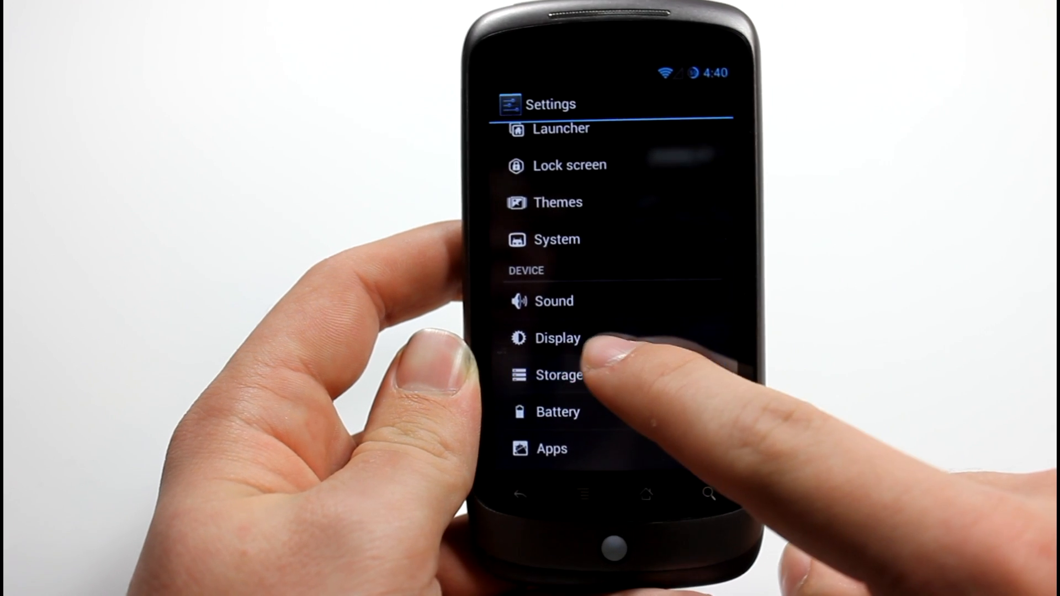
- Review internal and SD card space usage on the Storage page
{"action": "left_click", "coordinate": [558, 374]}
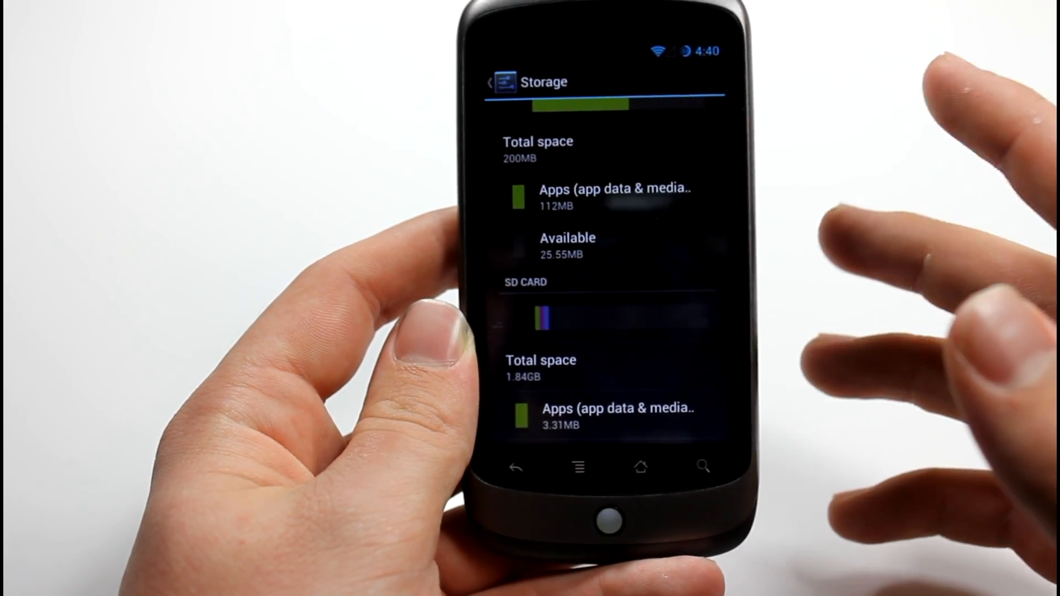
{"action": "scroll", "scroll_direction": "down", "scroll_amount": 3}
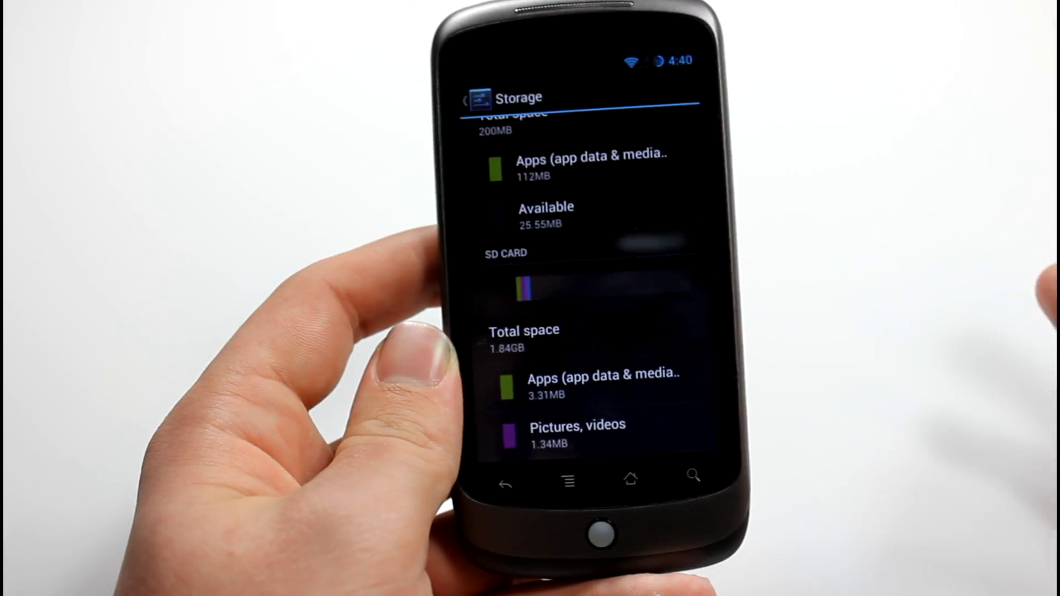
{"action": "scroll", "scroll_direction": "down", "scroll_amount": 3}
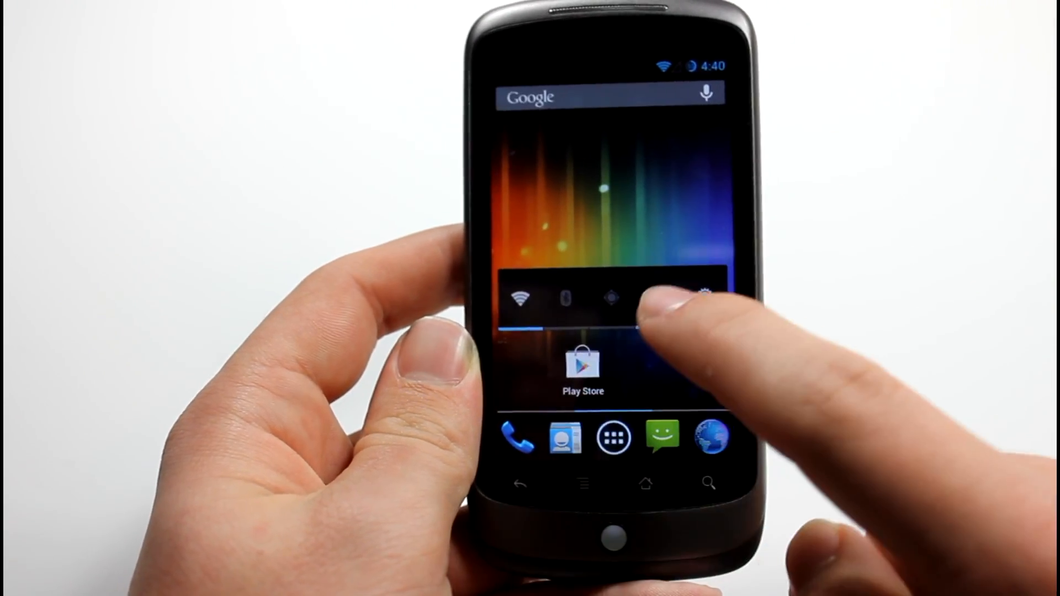
- Reopen Settings from the dock's All Apps list
{"action": "left_click", "coordinate": [612, 437]}
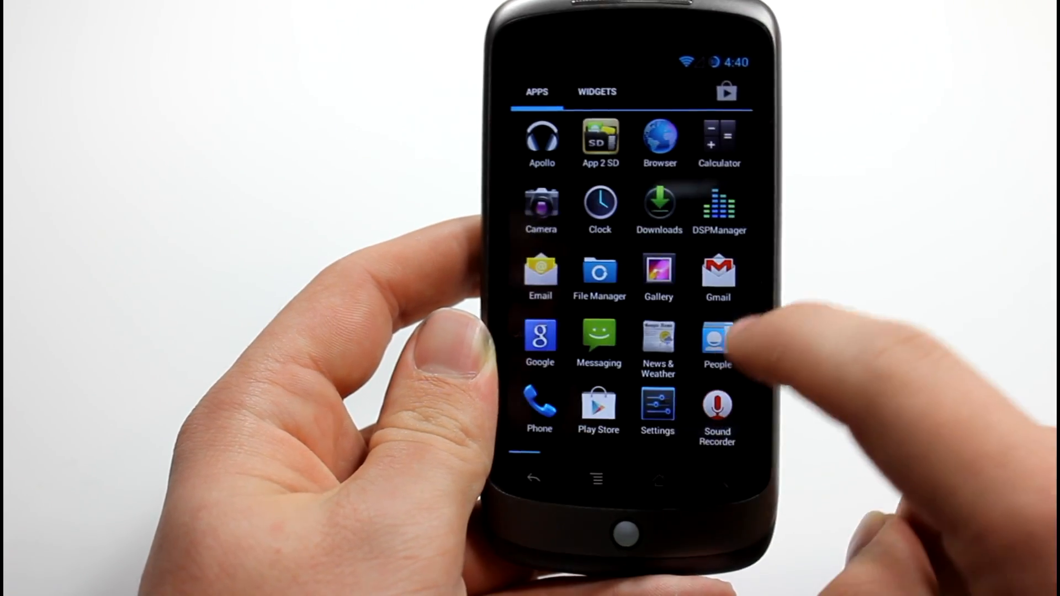
{"action": "left_click", "coordinate": [659, 479]}
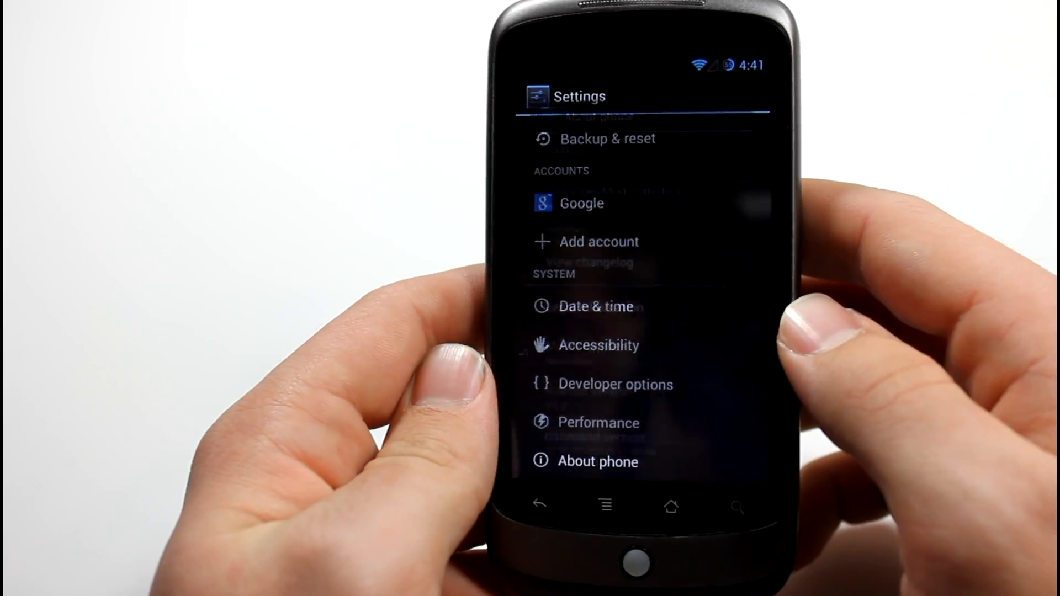
- Review About phone: Nexus One, Android 4.1.2, CyanogenMod 10
{"action": "left_click", "coordinate": [597, 461]}
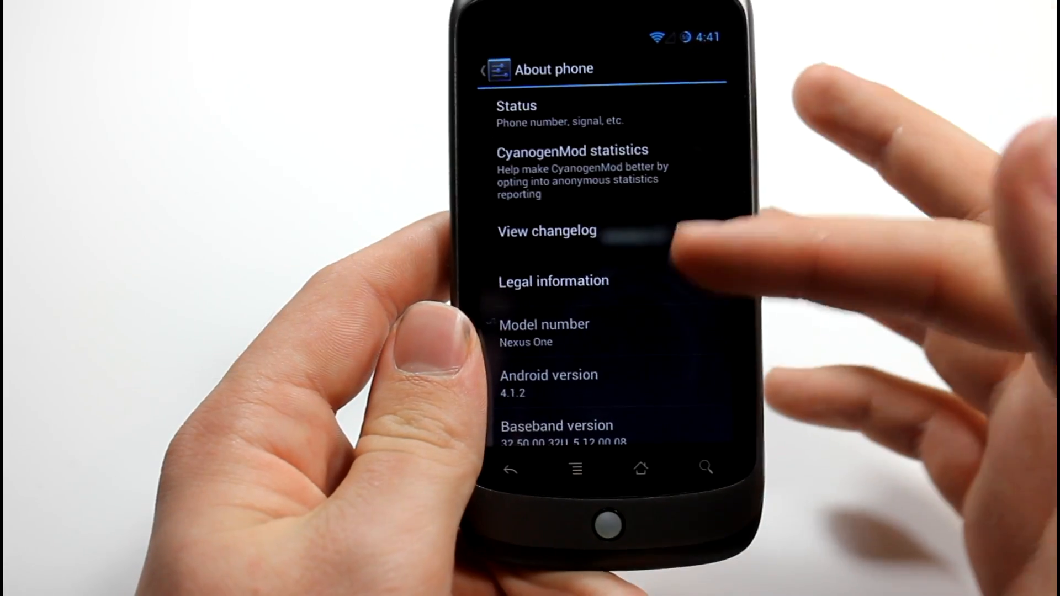
{"action": "scroll", "scroll_direction": "up", "scroll_amount": 3}
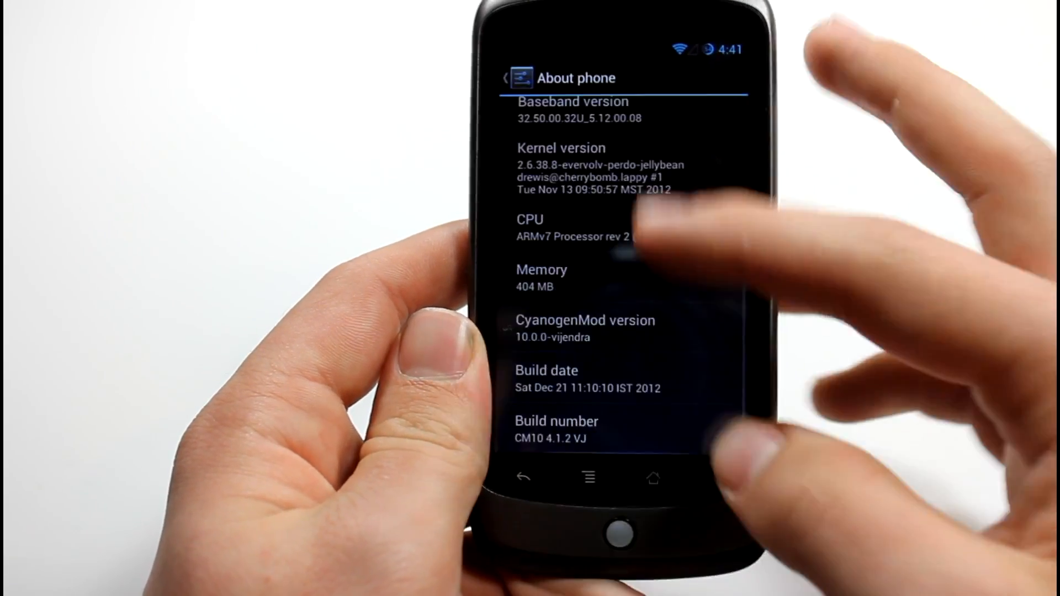
{"action": "scroll", "scroll_direction": "up", "scroll_amount": 3}
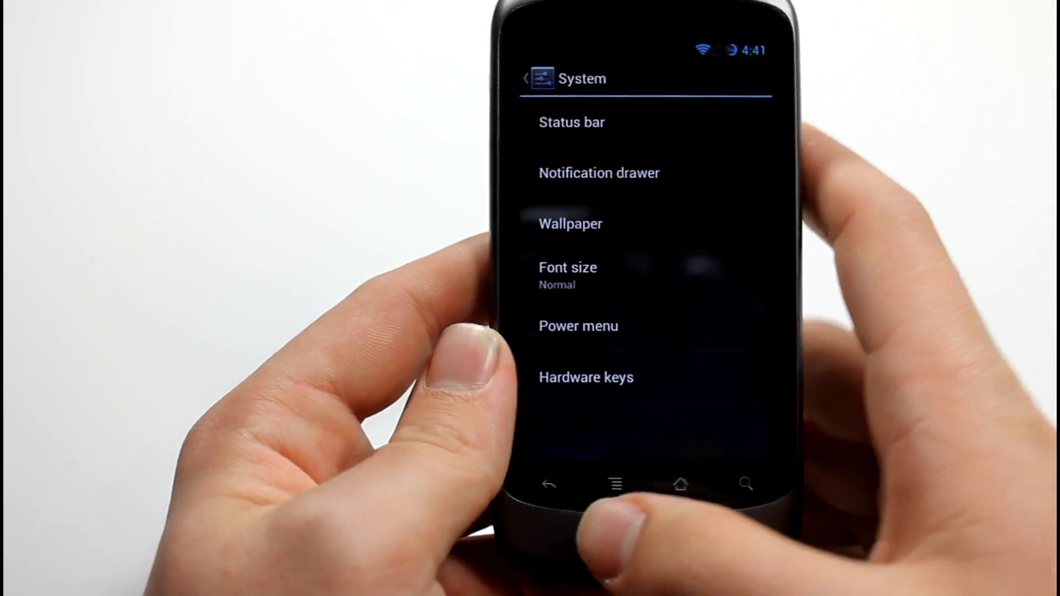
- Set the lock screen owner info text to 'Nexus One'
{"action": "left_click", "coordinate": [549, 485]}
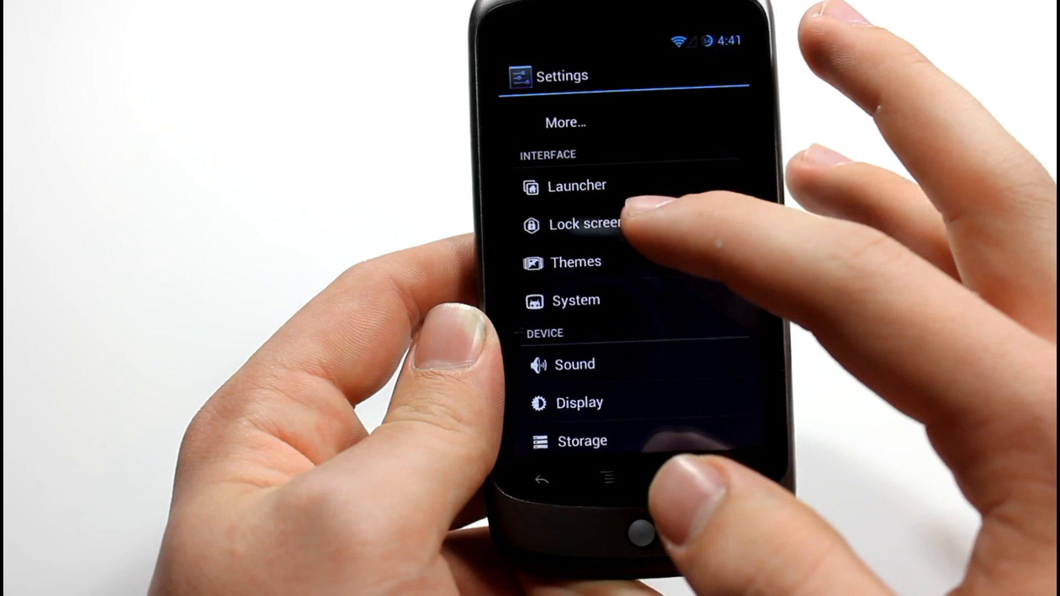
{"action": "left_click", "coordinate": [583, 224]}
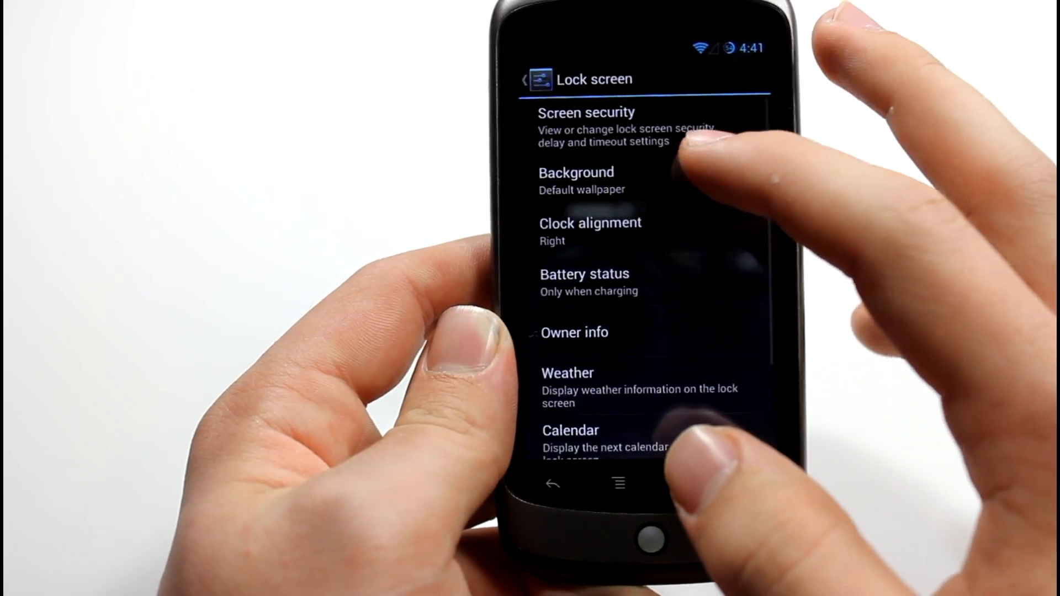
{"action": "scroll", "scroll_direction": "up", "scroll_amount": 3}
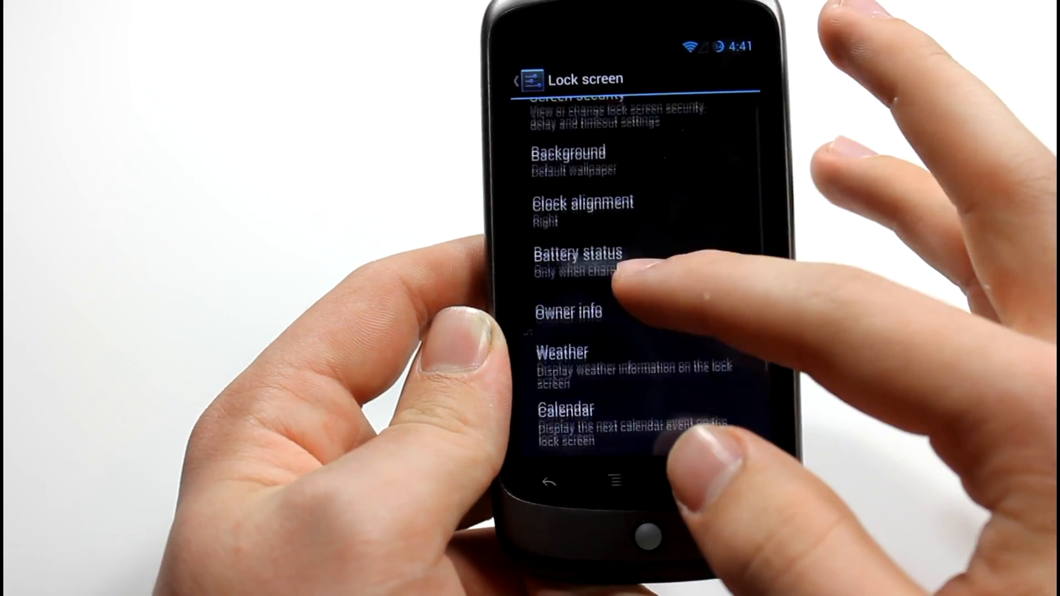
{"action": "left_click", "coordinate": [568, 312]}
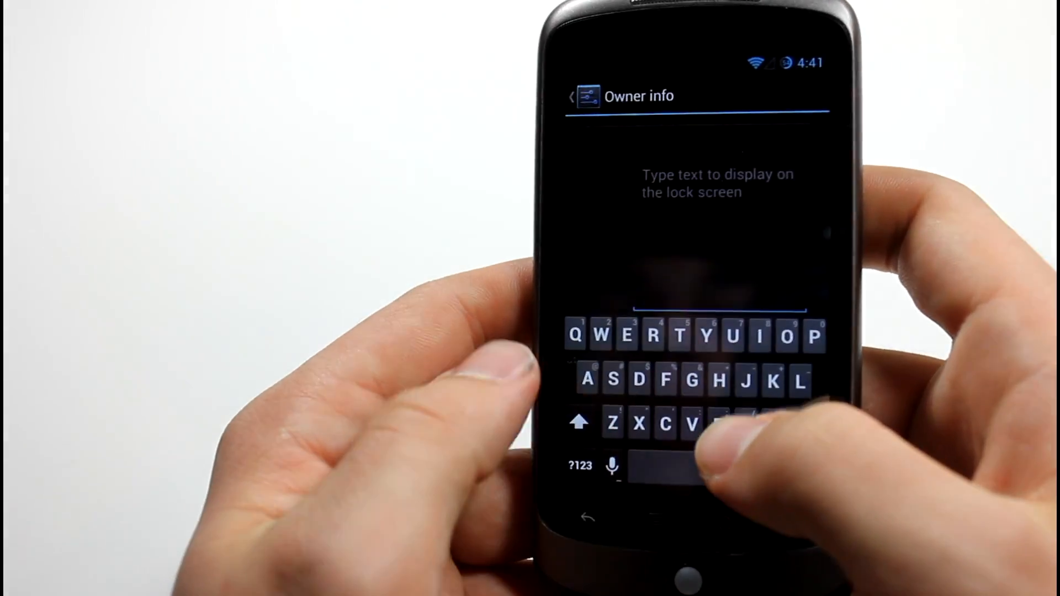
{"action": "type", "text": "Nexus"}
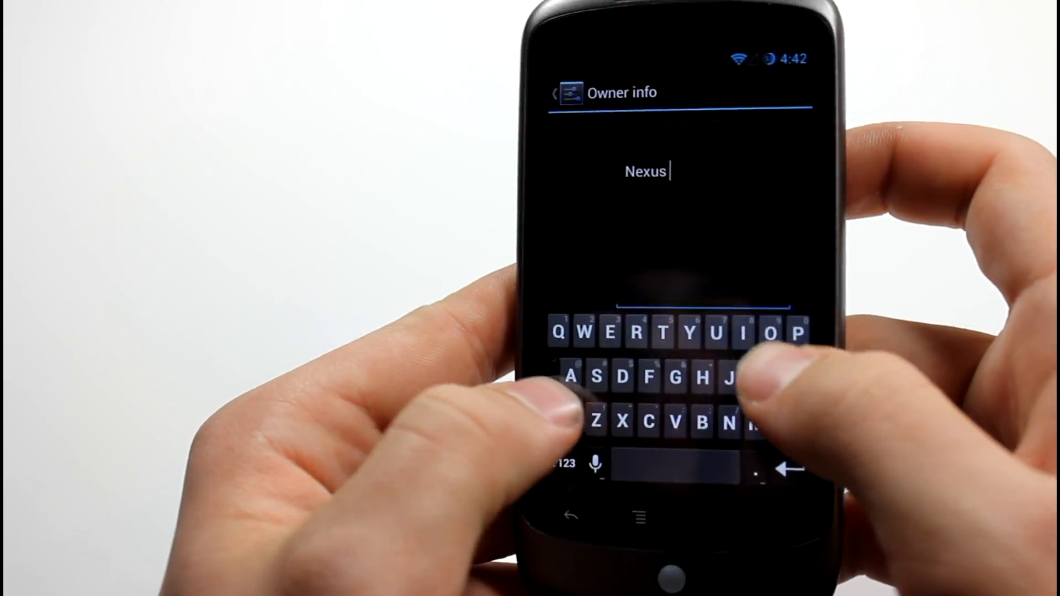
{"action": "type", "text": "One"}
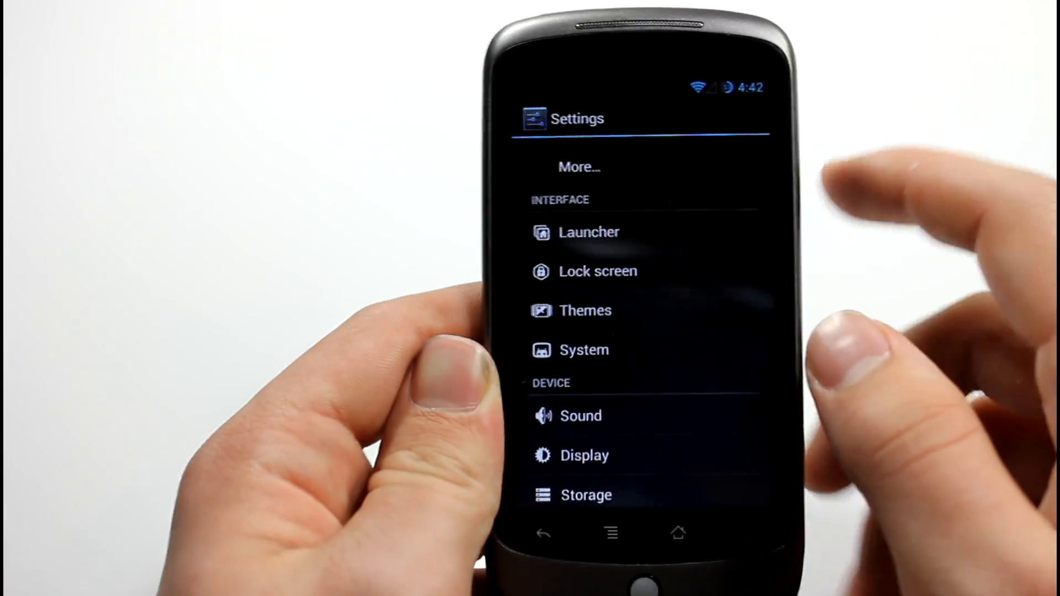
- Exit Settings back to the home screen
{"action": "left_click", "coordinate": [589, 232]}
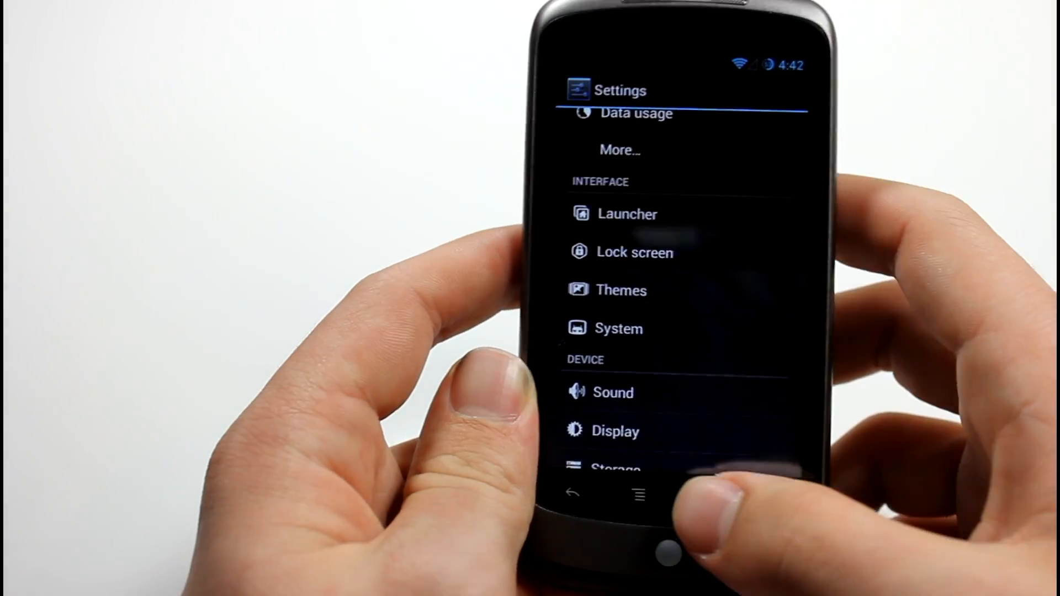
{"action": "left_click", "coordinate": [571, 493]}
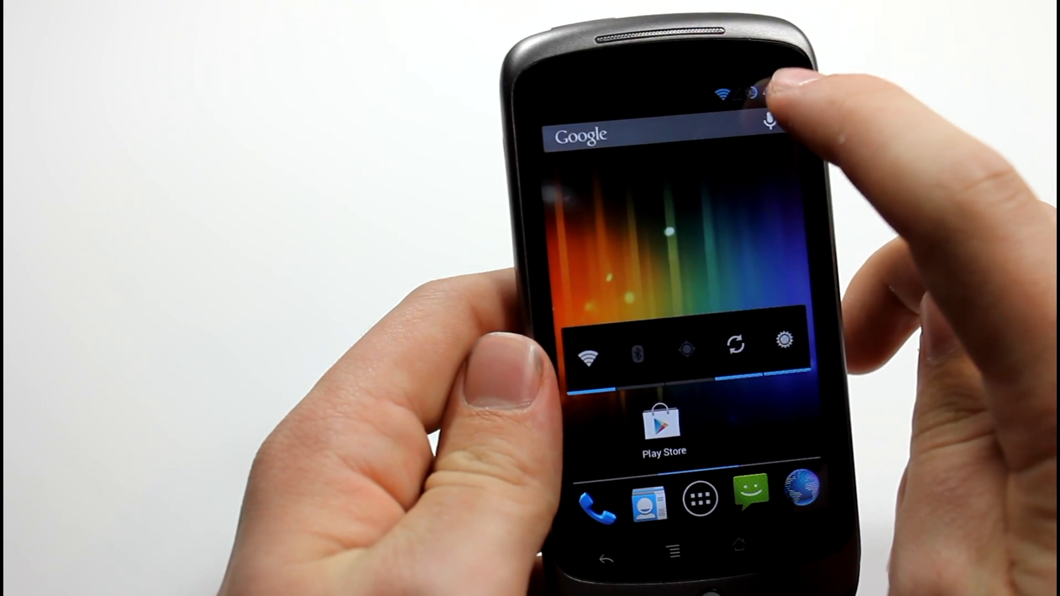
- Voice-search 'what makes me feel good', browse the results, then go home
{"action": "left_click", "coordinate": [771, 121]}
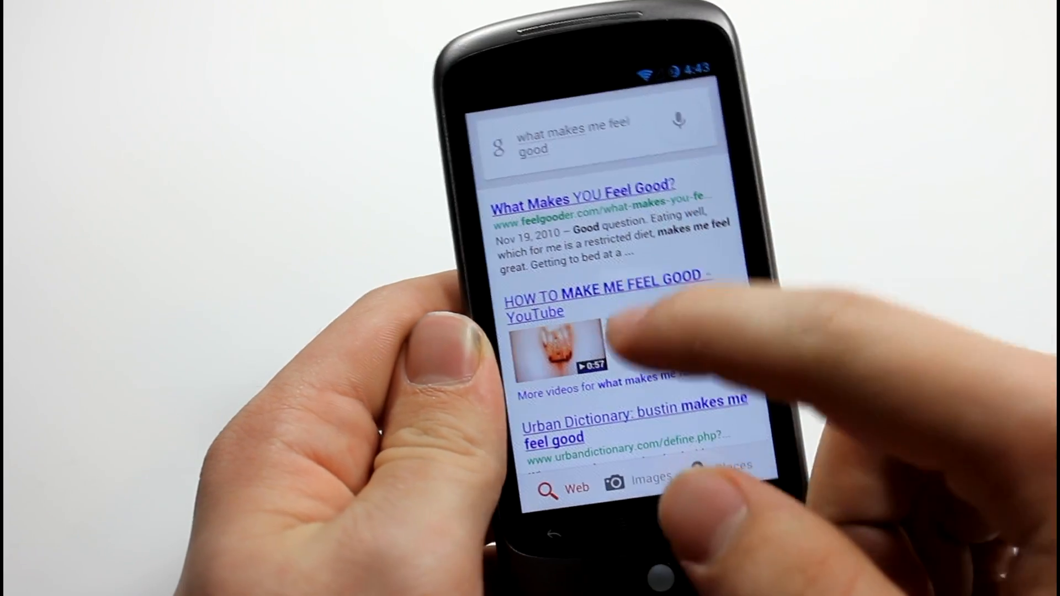
{"action": "scroll", "scroll_direction": "up", "scroll_amount": 3}
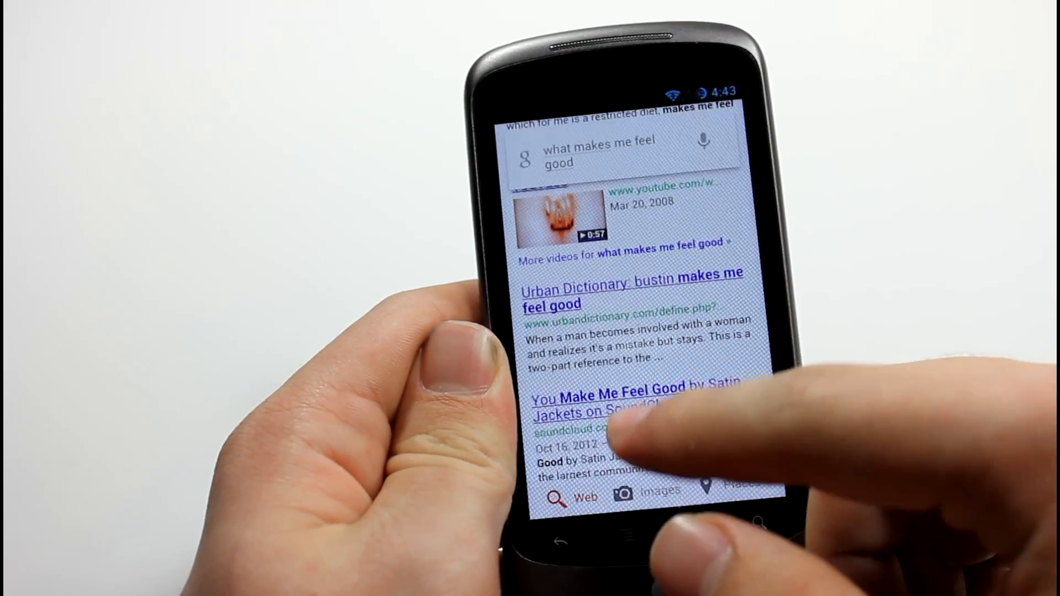
{"action": "scroll", "scroll_direction": "up", "scroll_amount": 3}
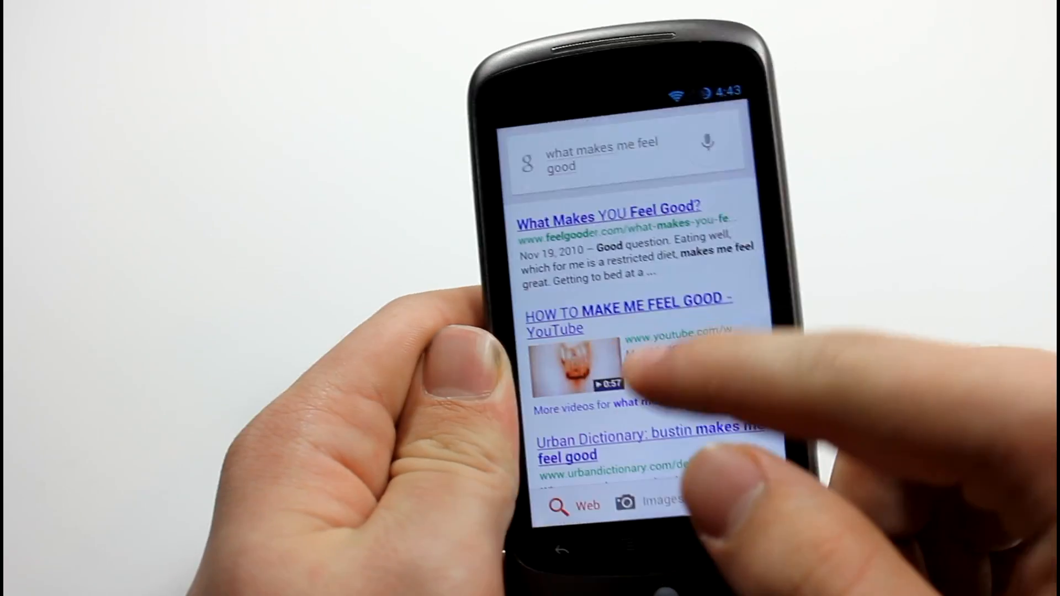
{"action": "scroll", "scroll_direction": "down", "scroll_amount": 3}
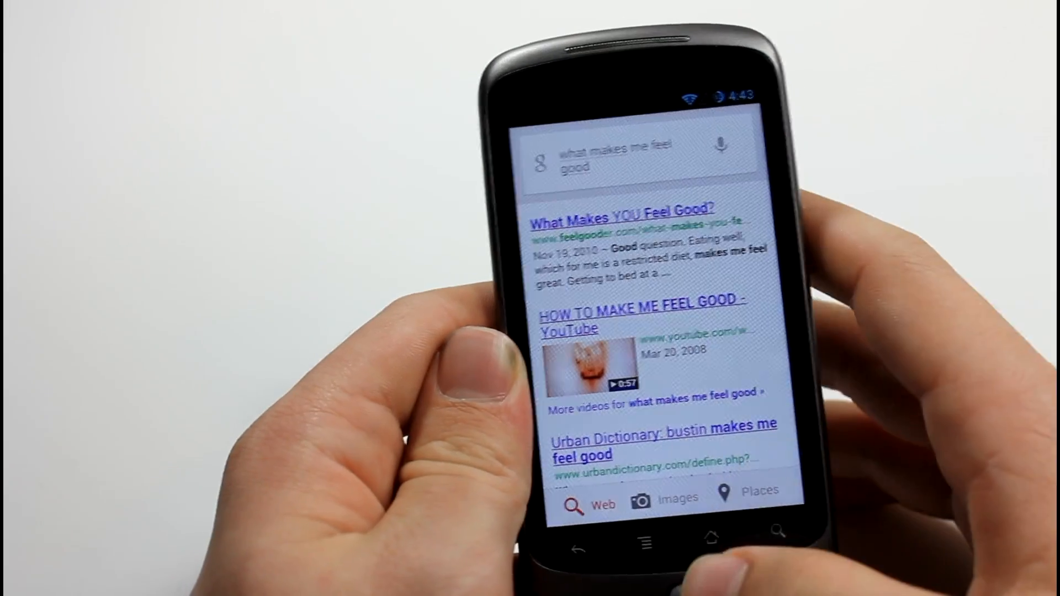
{"action": "left_click", "coordinate": [701, 549]}
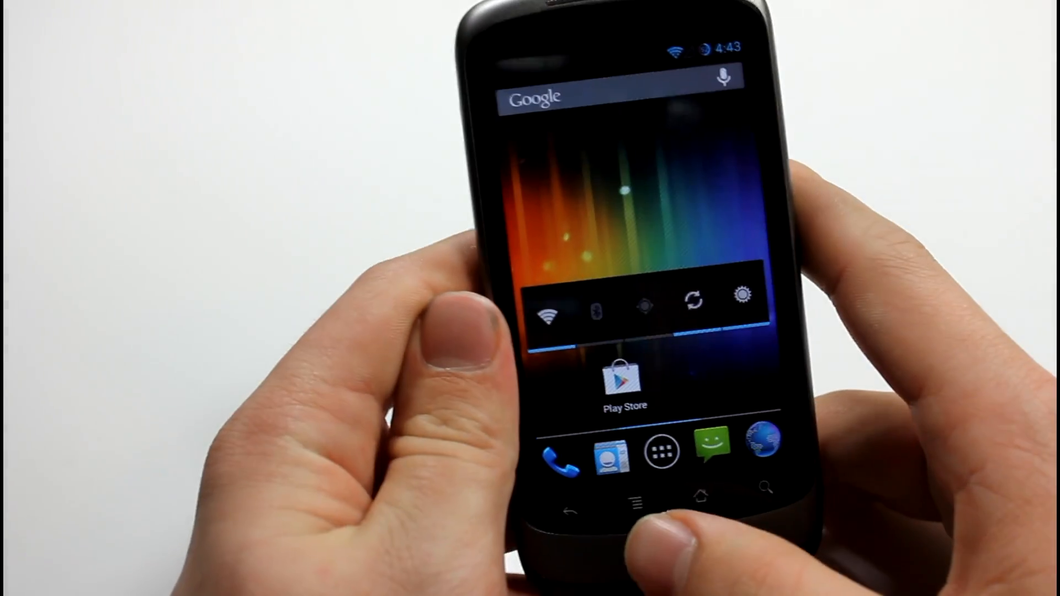